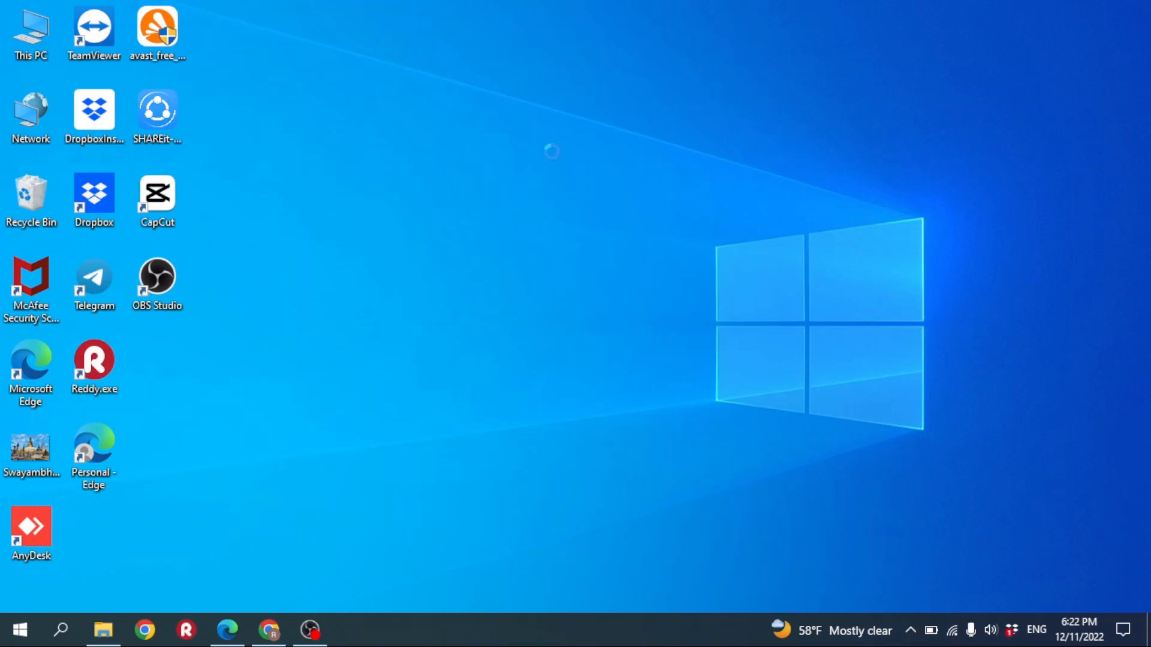
{"action": "mouse_move", "coordinate": [570, 206]}
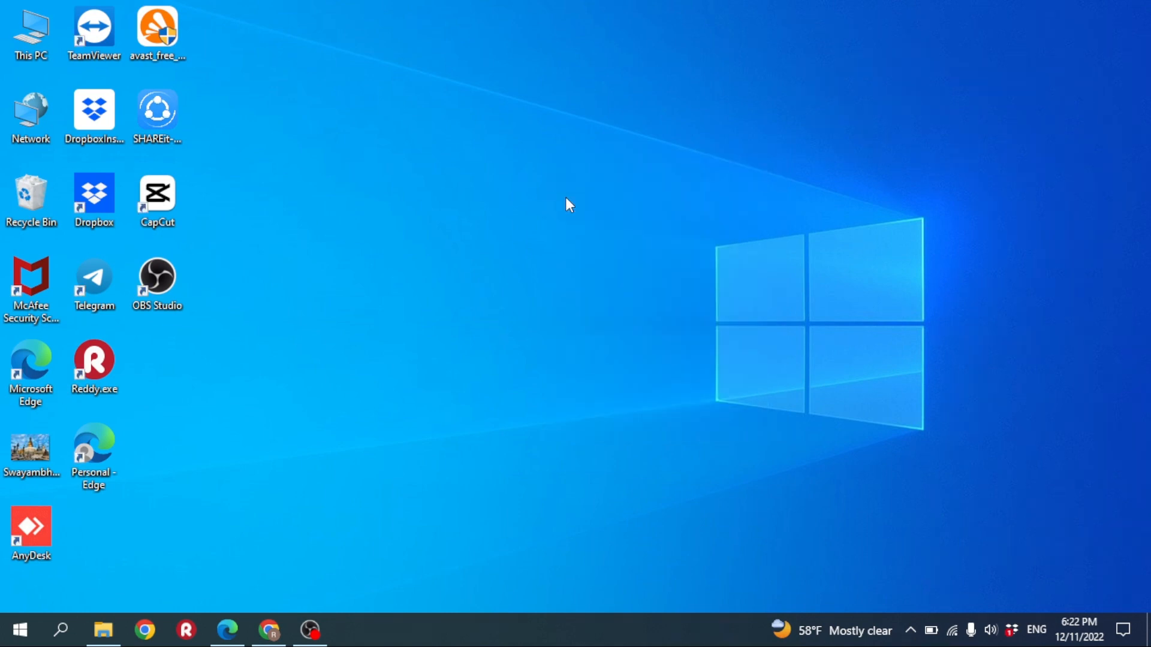
Step: Launch Chrome and go to chat.openai.com to reach the ChatGPT welcome page
{"action": "left_click", "coordinate": [268, 630]}
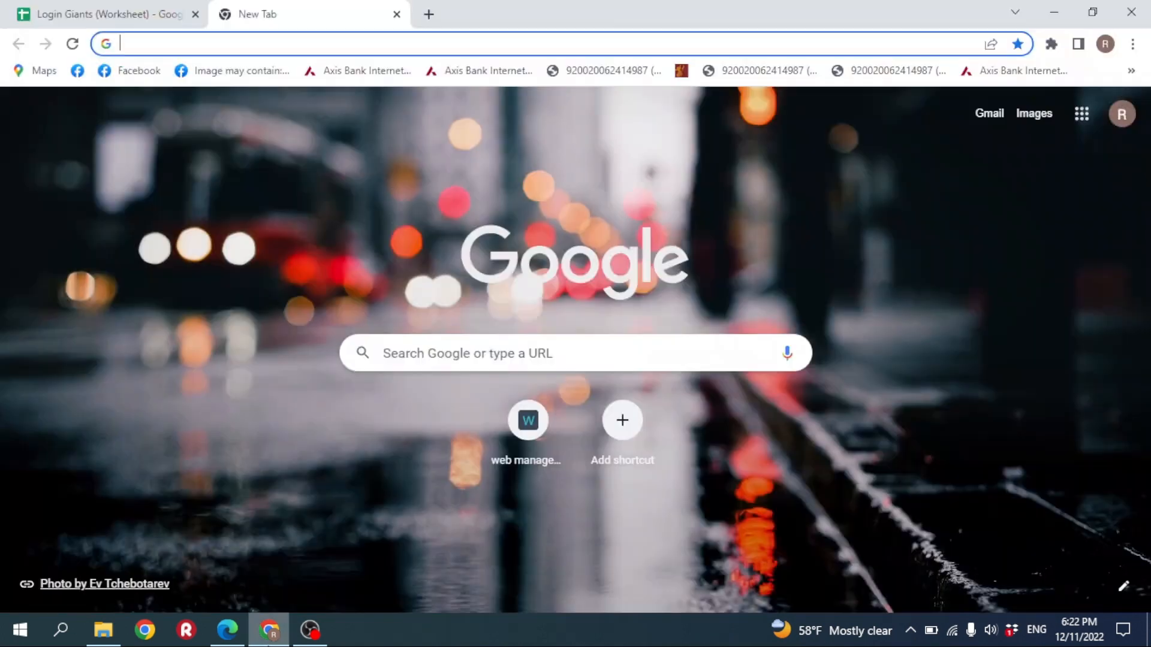
{"action": "type", "text": "CH"}
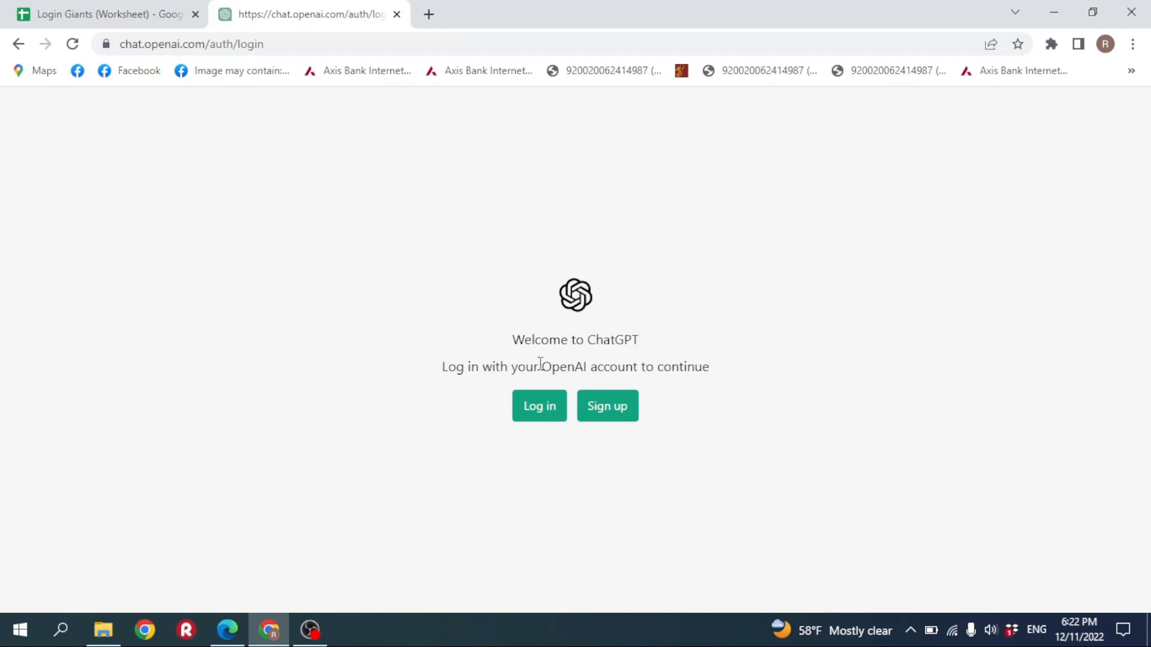
{"action": "mouse_move", "coordinate": [688, 359]}
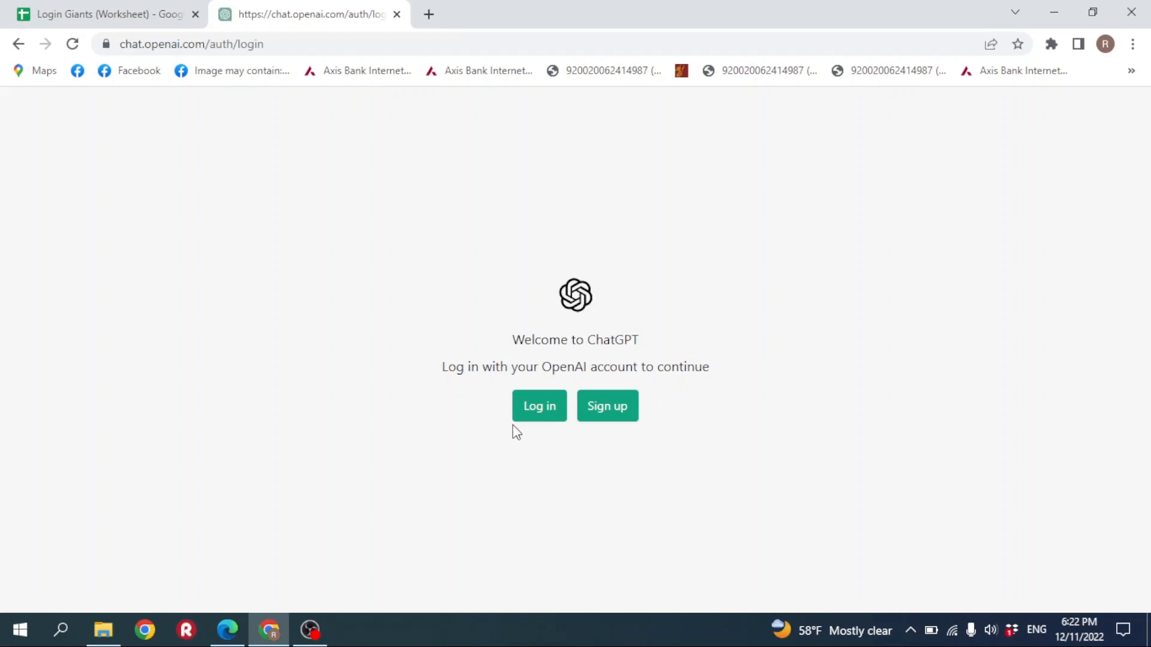
{"action": "mouse_move", "coordinate": [539, 411]}
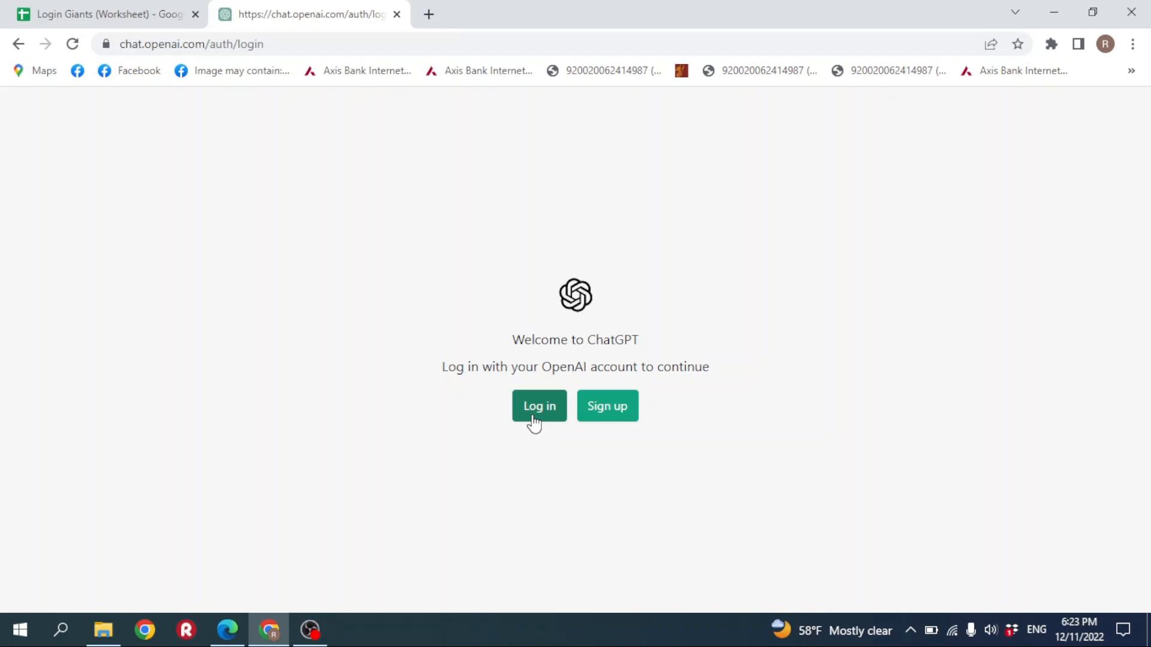
Step: Log in to ChatGPT with the account email and password
{"action": "left_click", "coordinate": [539, 406]}
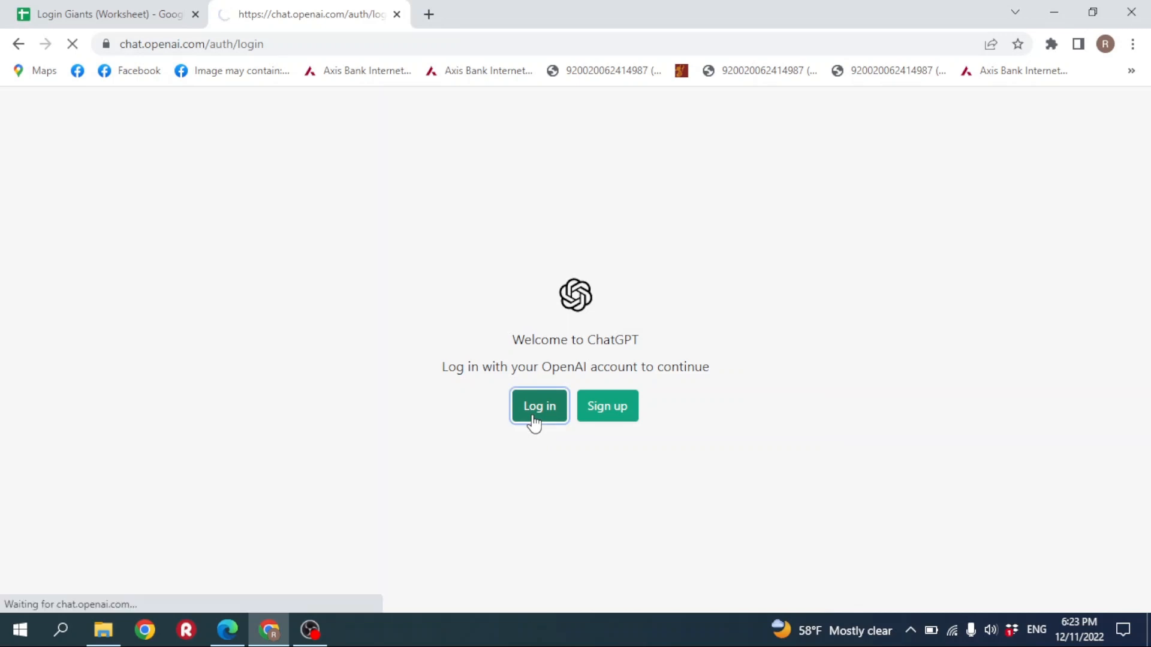
{"action": "left_click", "coordinate": [538, 406]}
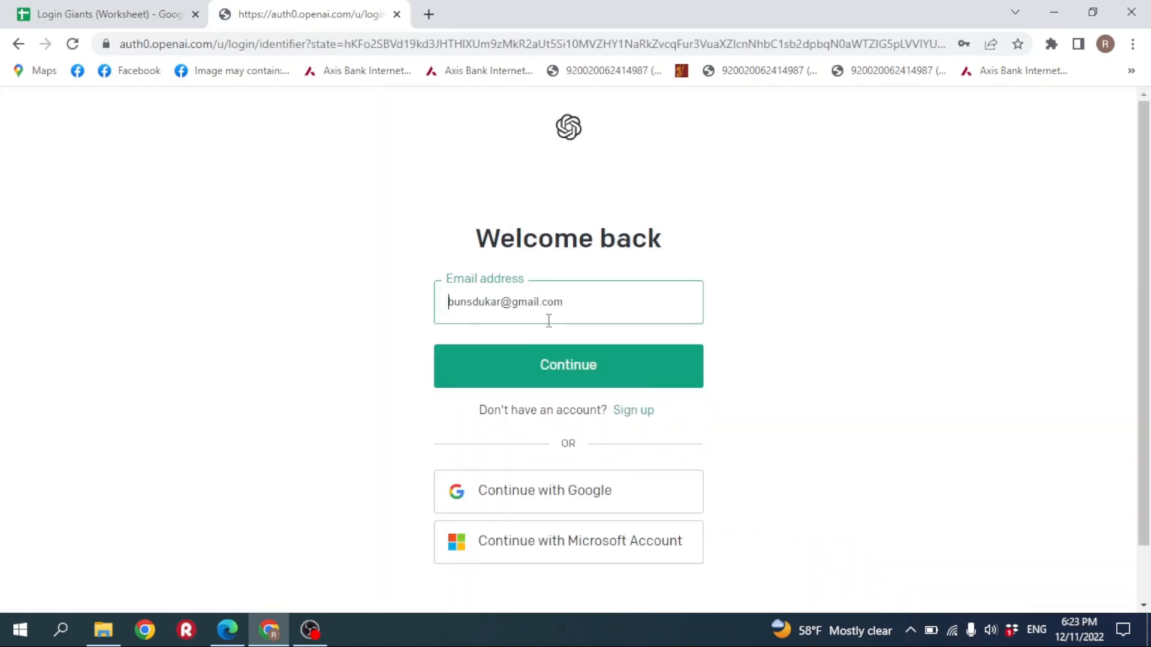
{"action": "left_click", "coordinate": [568, 366]}
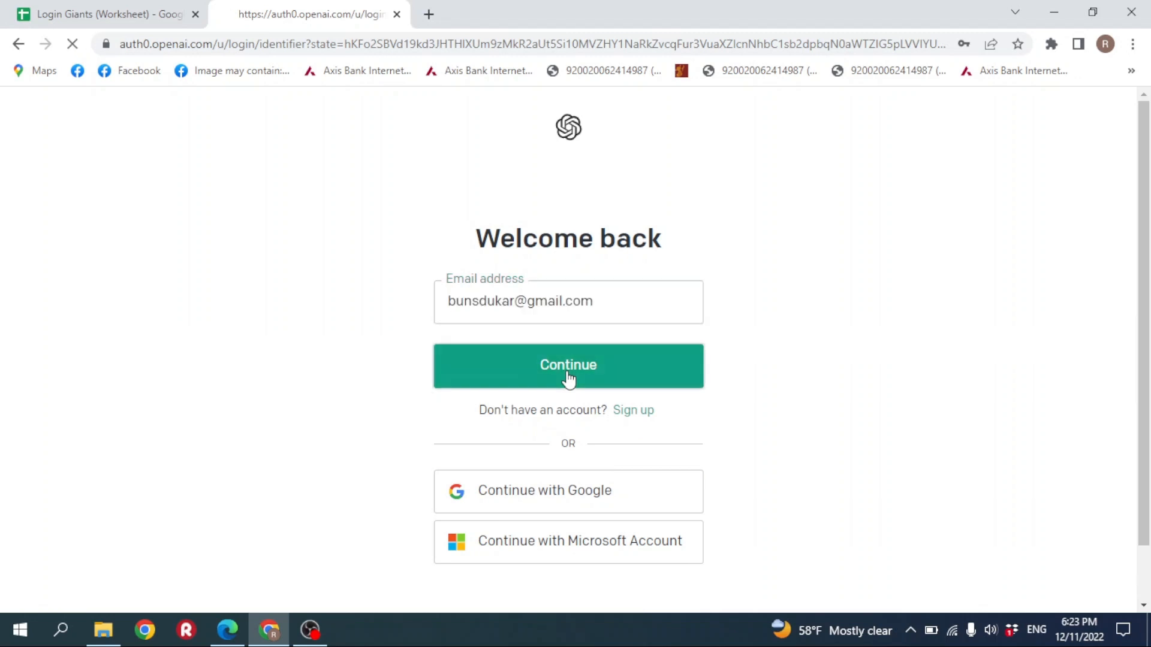
{"action": "left_click", "coordinate": [567, 366]}
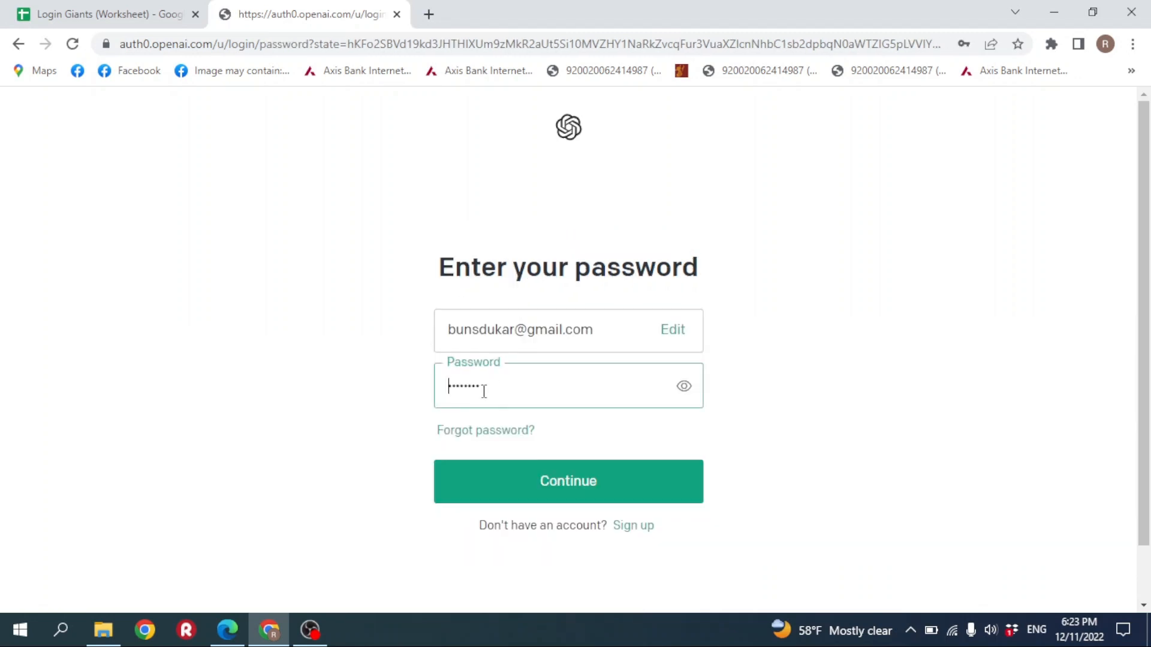
{"action": "left_click", "coordinate": [568, 481]}
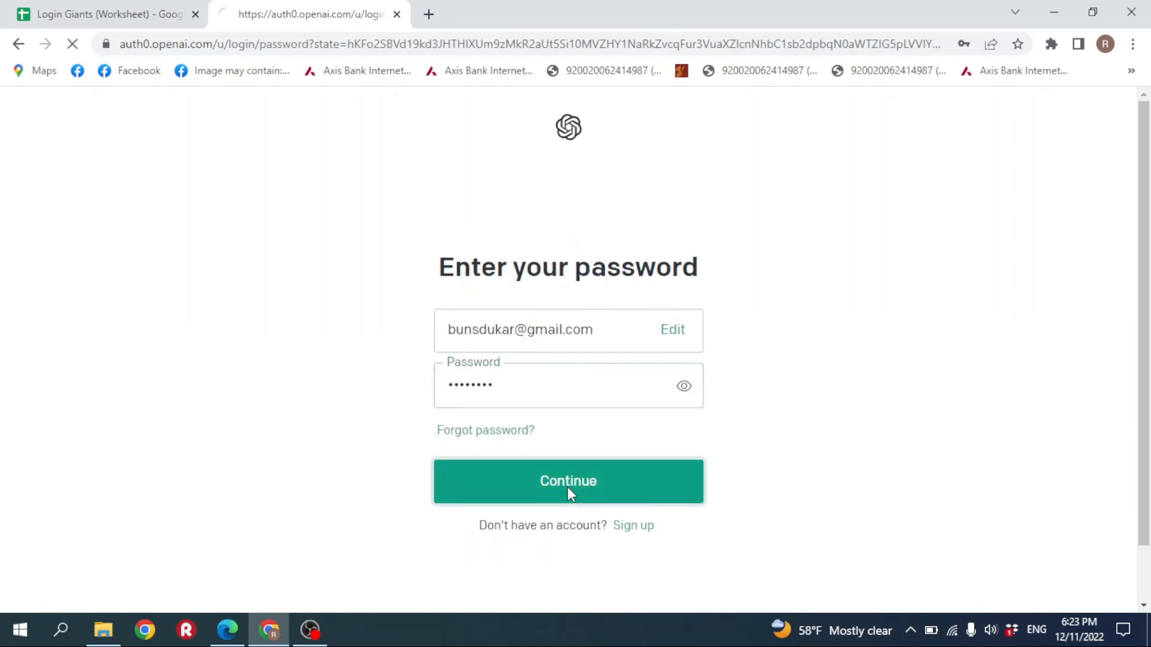
{"action": "left_click", "coordinate": [567, 481]}
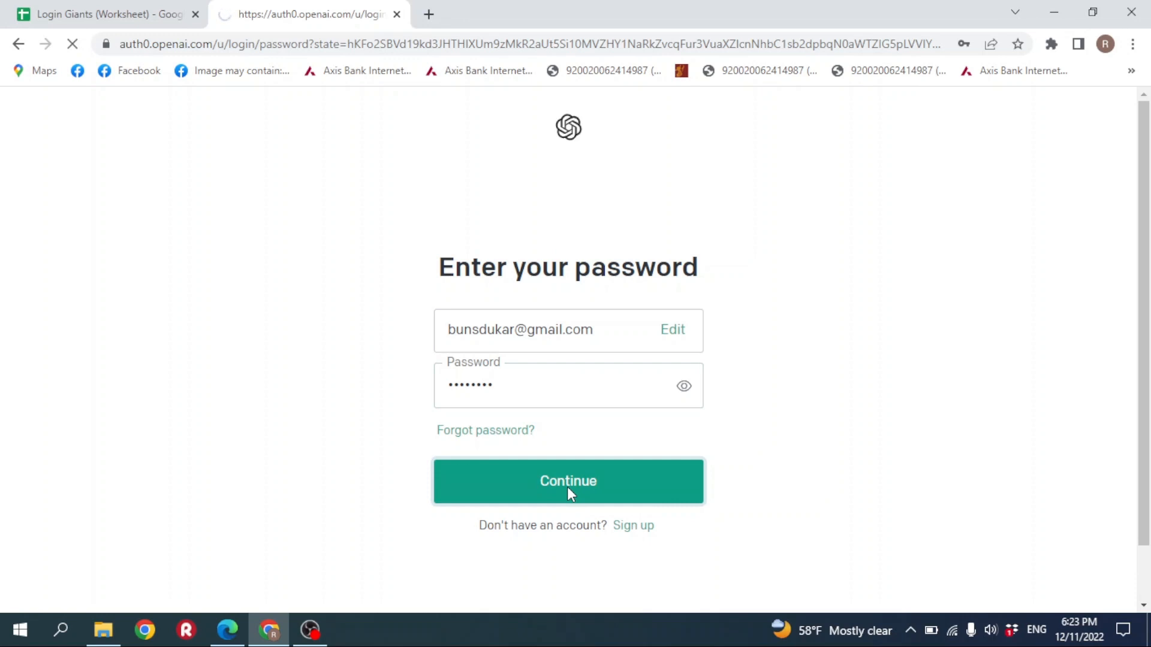
{"action": "left_click", "coordinate": [568, 480]}
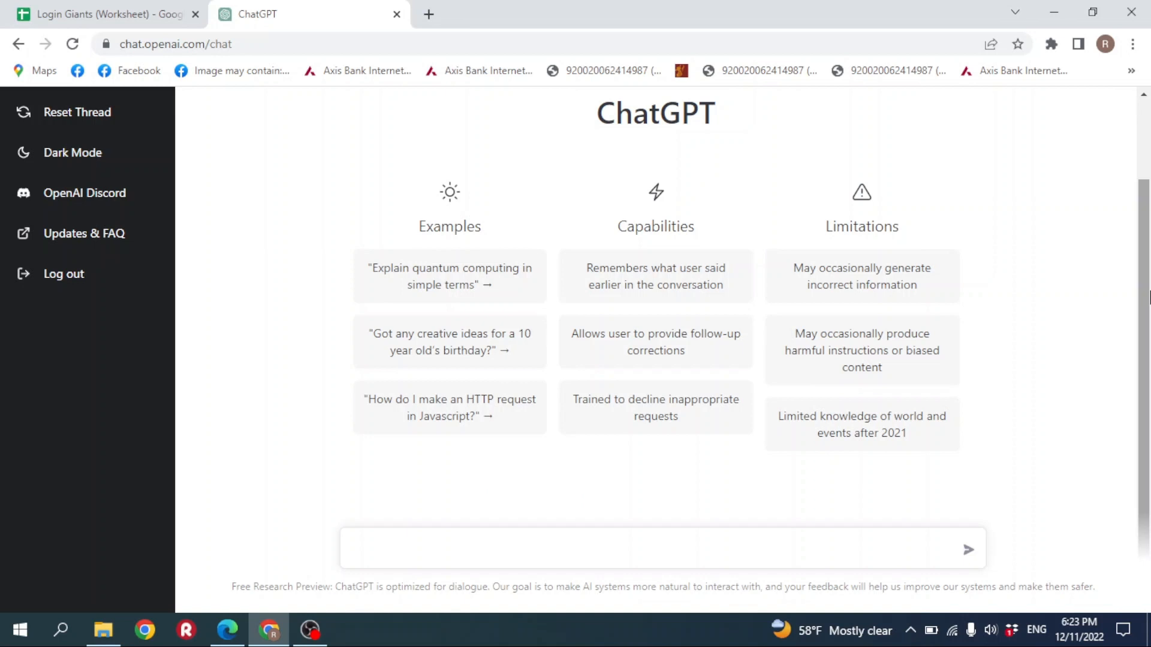
Step: Send the prompt 'WRITE A LOVE LETTER' to ChatGPT
{"action": "left_click", "coordinate": [432, 549]}
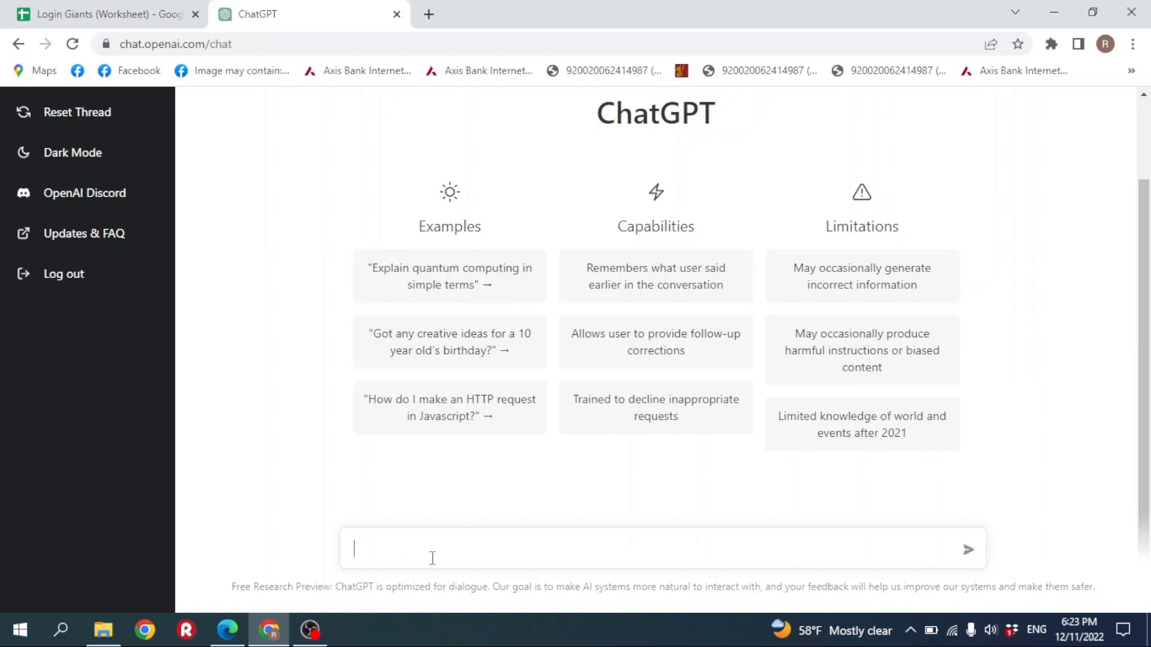
{"action": "type", "text": "WRITE A LOVE LETTER"}
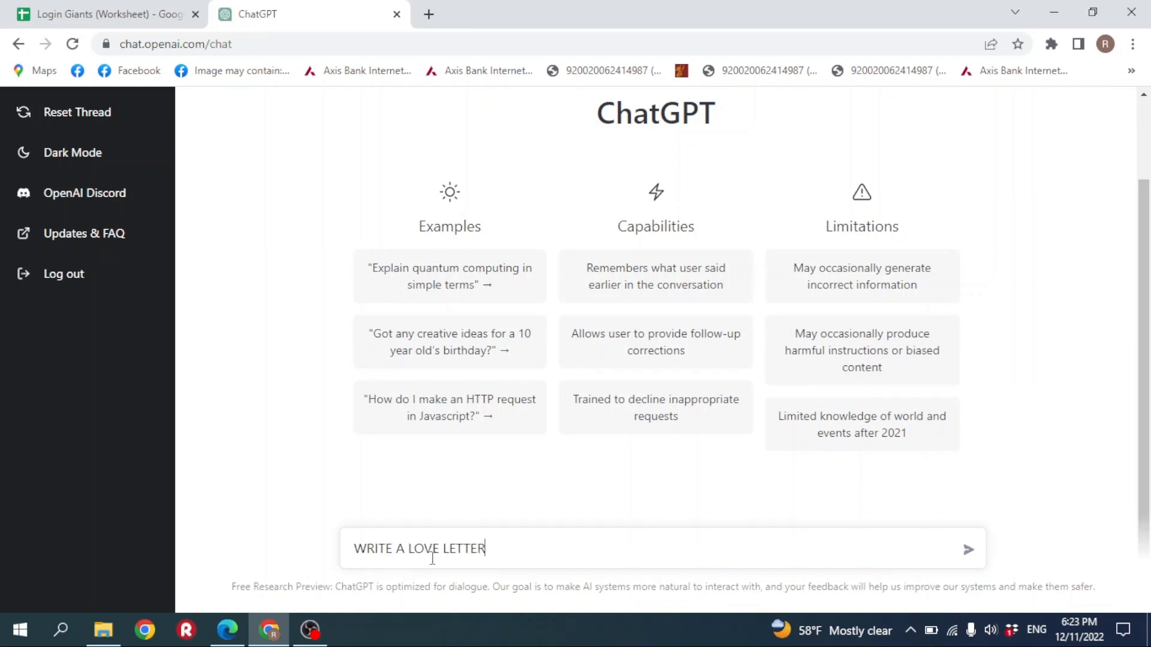
{"action": "mouse_move", "coordinate": [952, 546]}
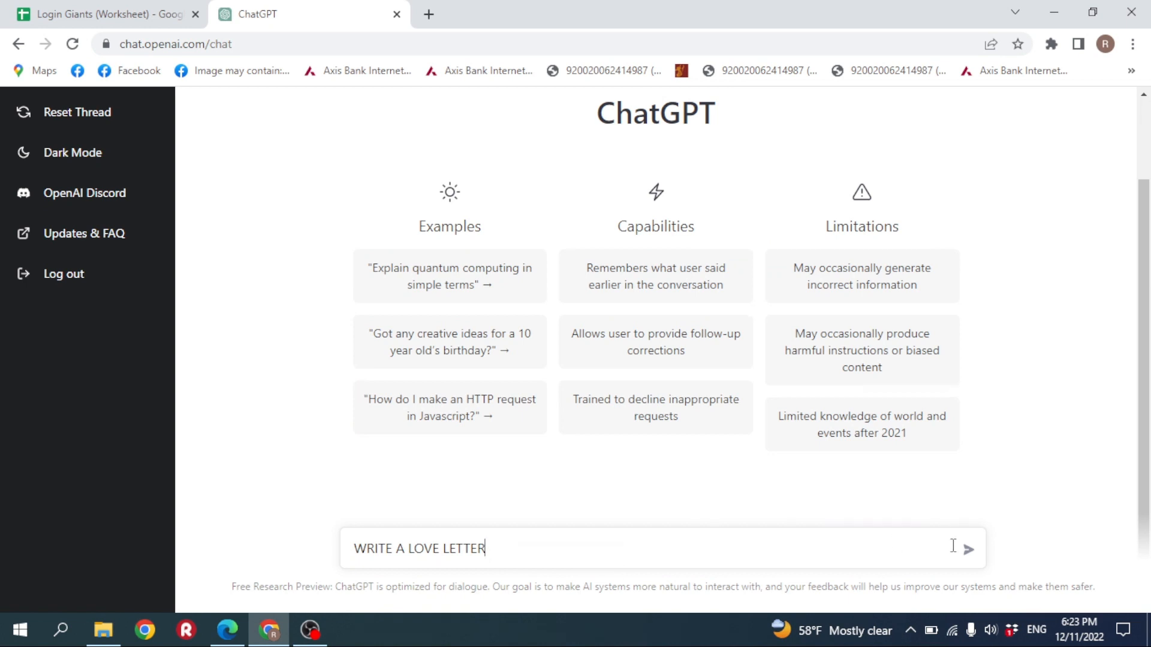
{"action": "left_click", "coordinate": [969, 549]}
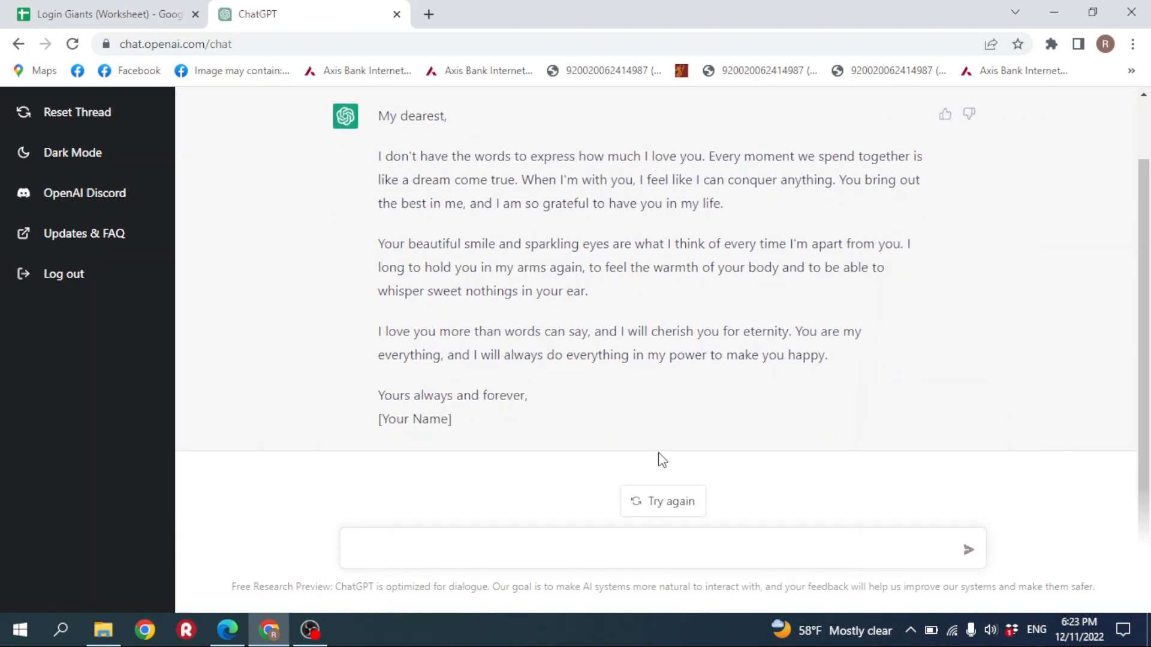
Step: Scroll through the generated love letter, then regenerate it with Try again
{"action": "scroll", "scroll_direction": "down", "scroll_amount": 3}
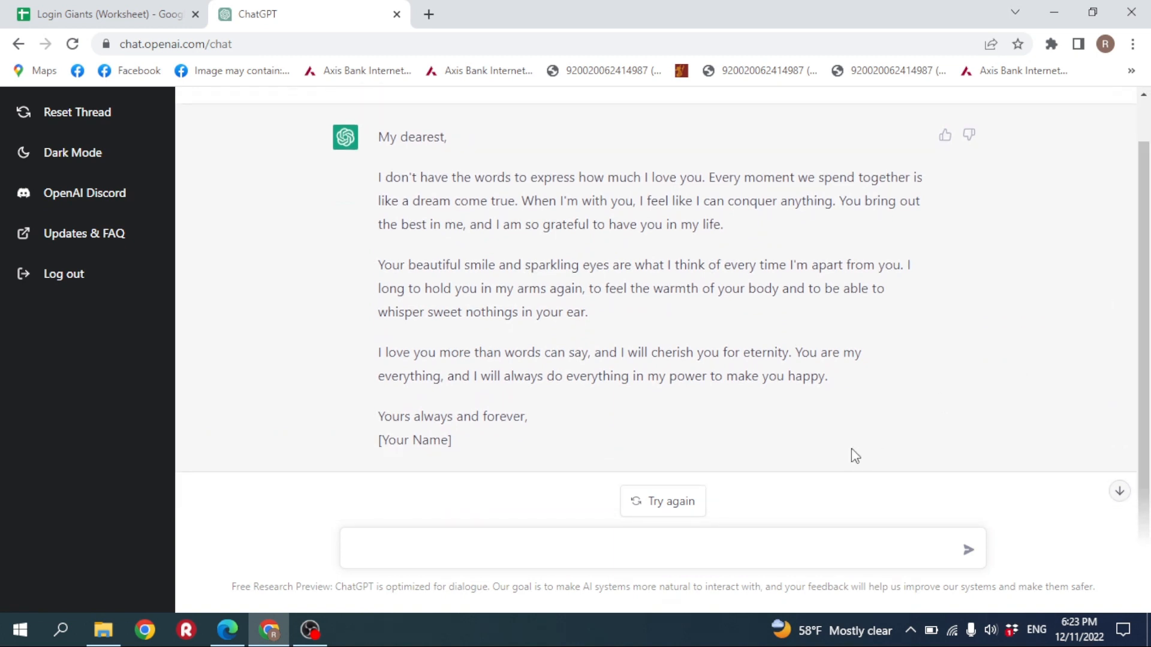
{"action": "left_click", "coordinate": [662, 501]}
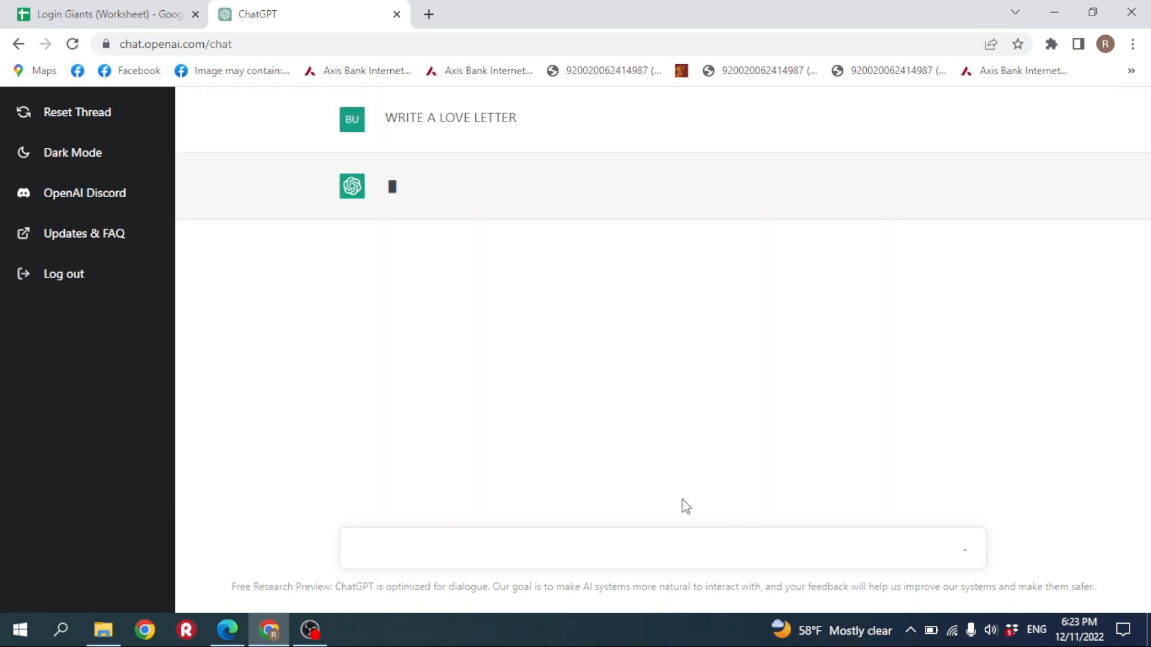